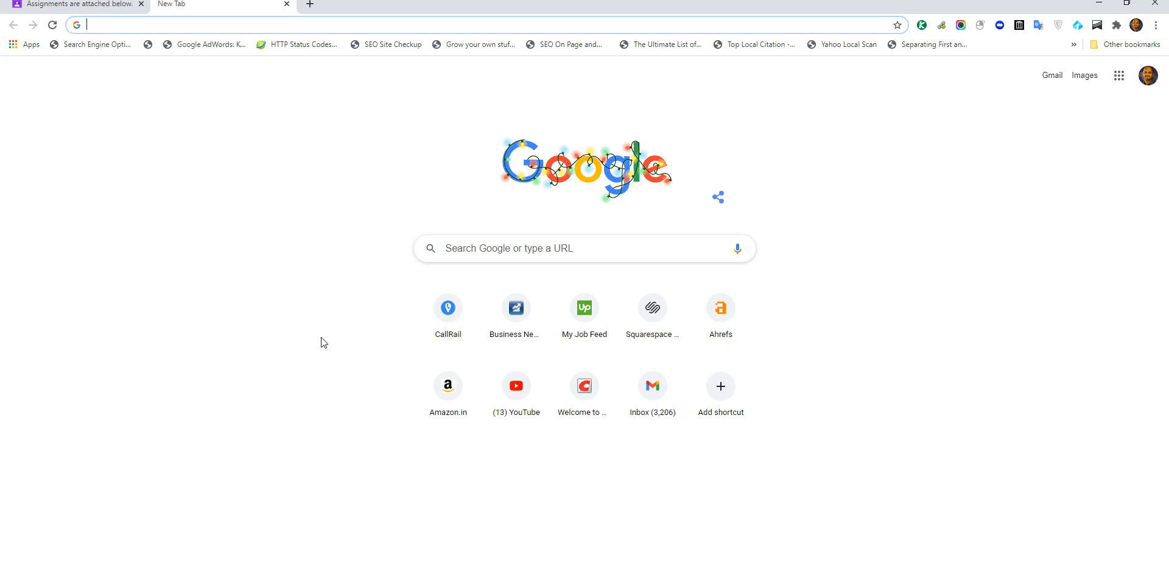
Switch Chrome to the 'Assignments are attached below.' Classroom assignment tab
click(78, 4)
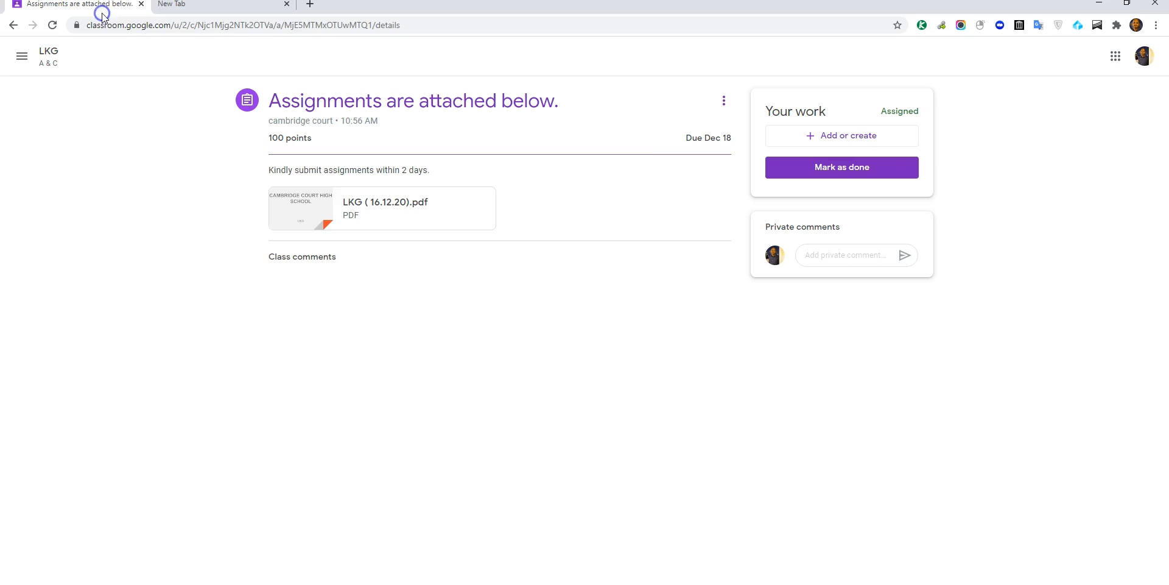
mouse_move(846, 194)
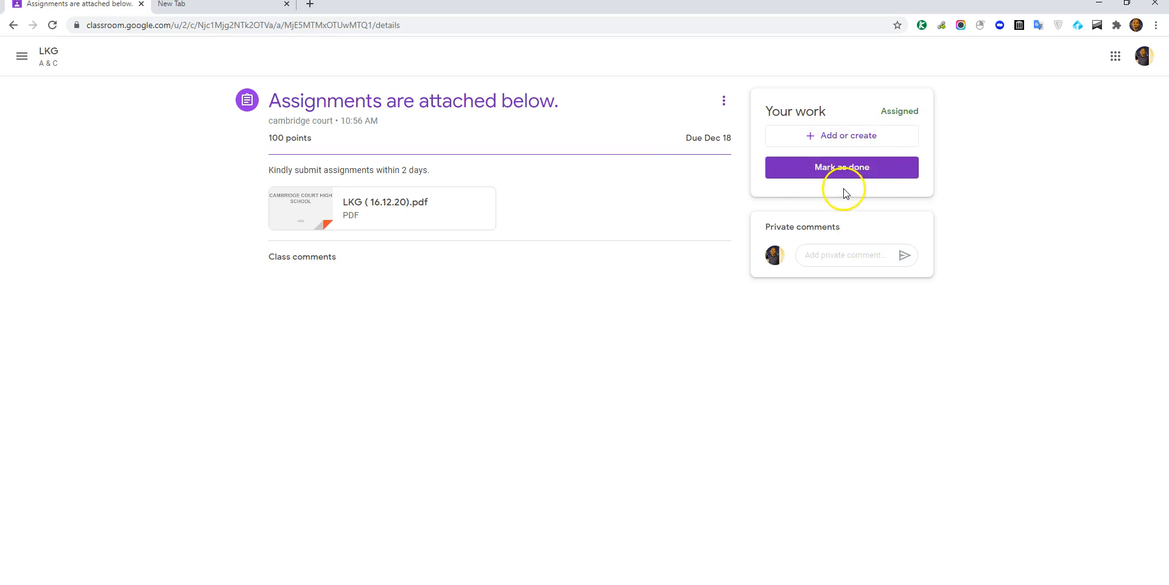
mouse_move(397, 299)
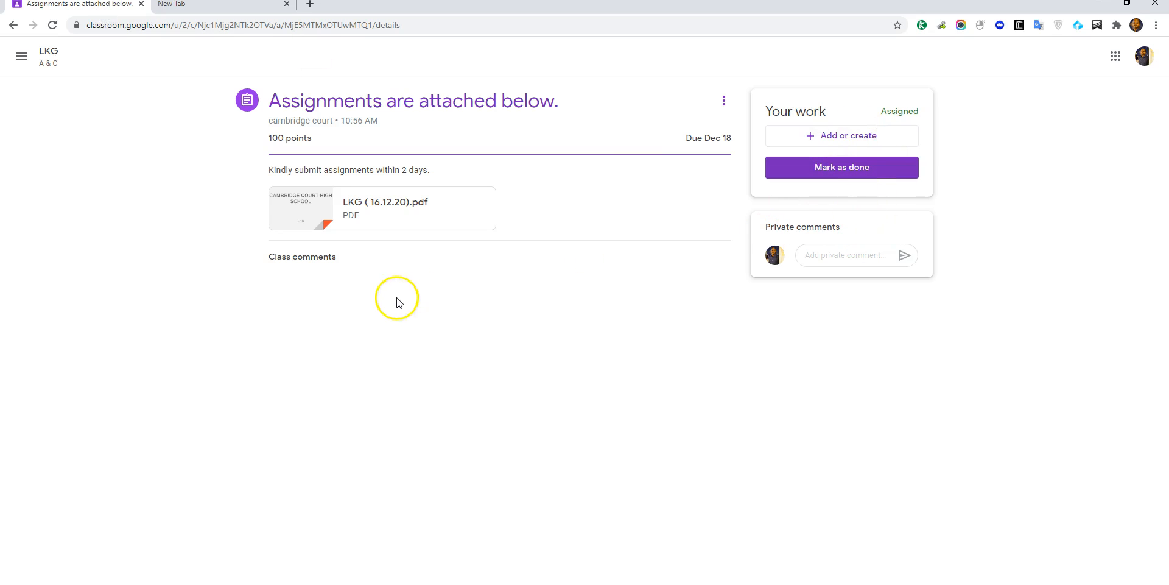
mouse_move(396, 305)
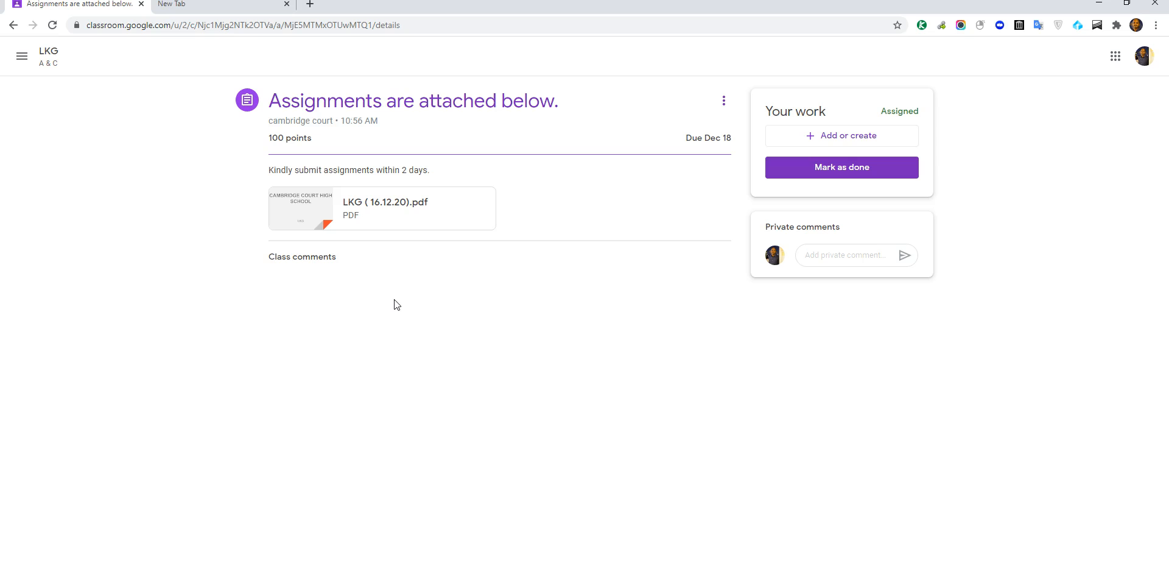
mouse_move(830, 145)
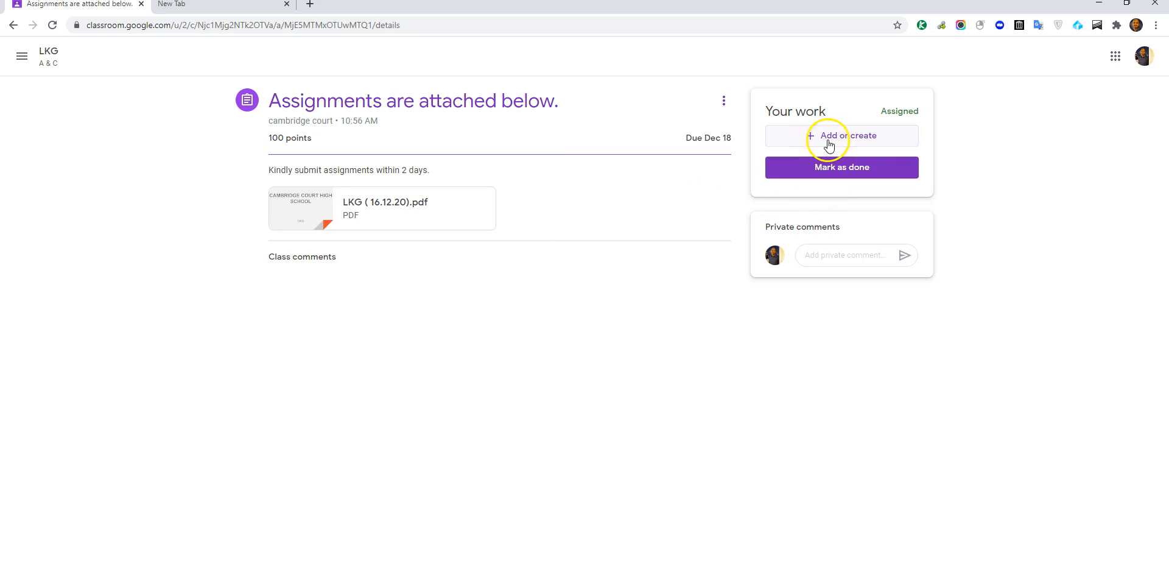
click(841, 135)
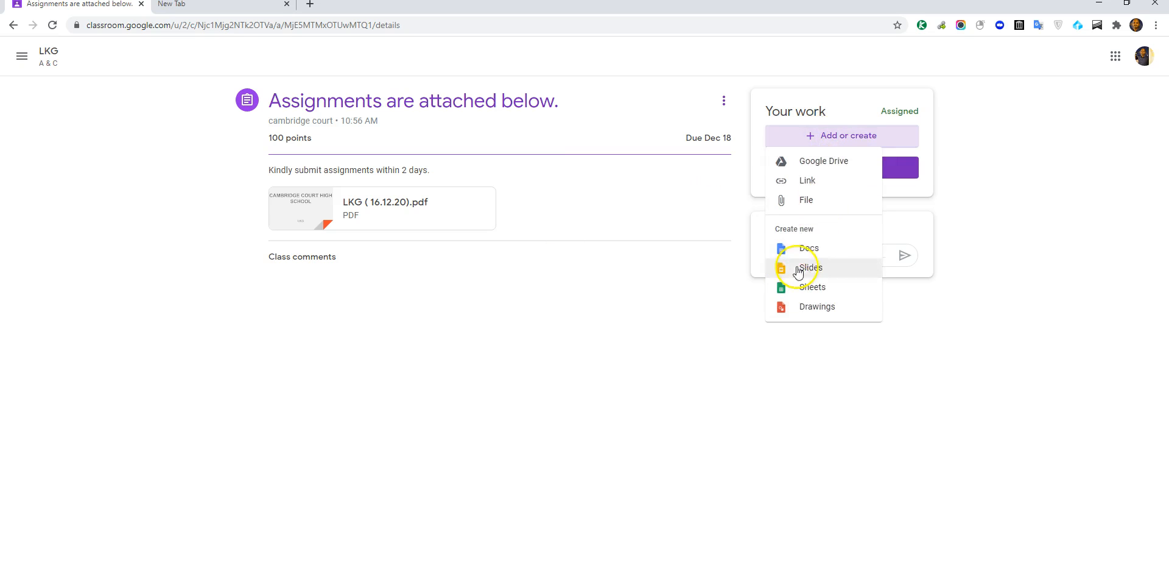
mouse_move(811, 286)
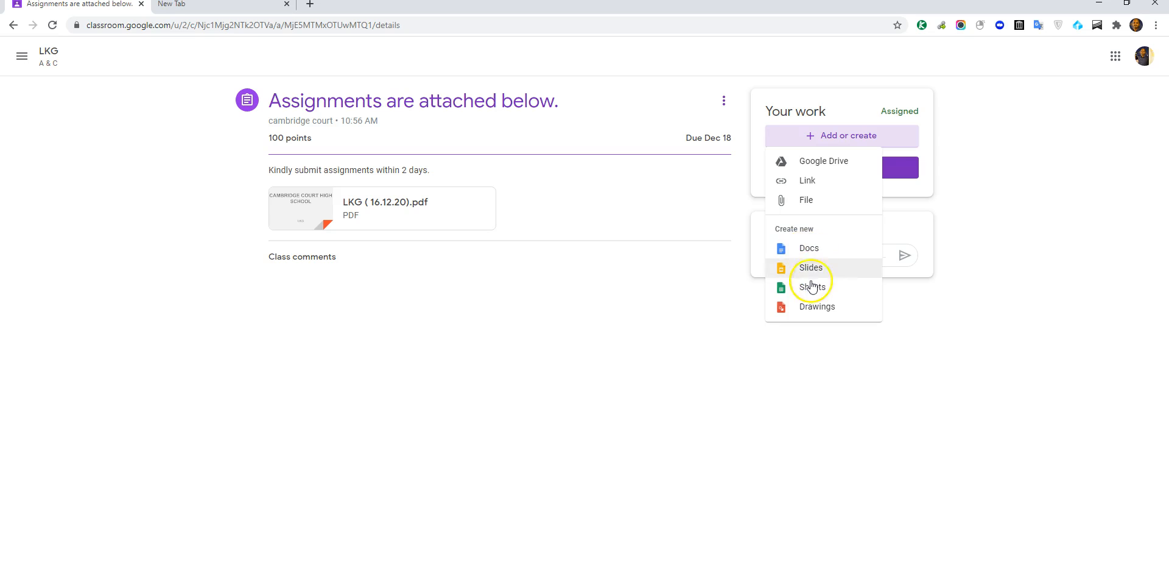
mouse_move(808, 247)
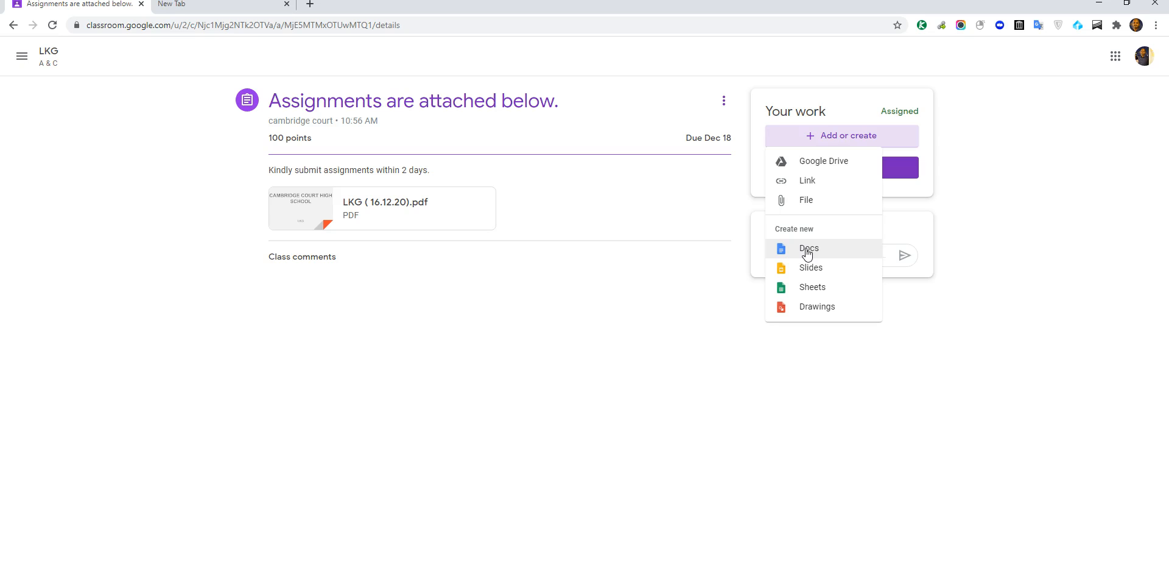
mouse_move(974, 189)
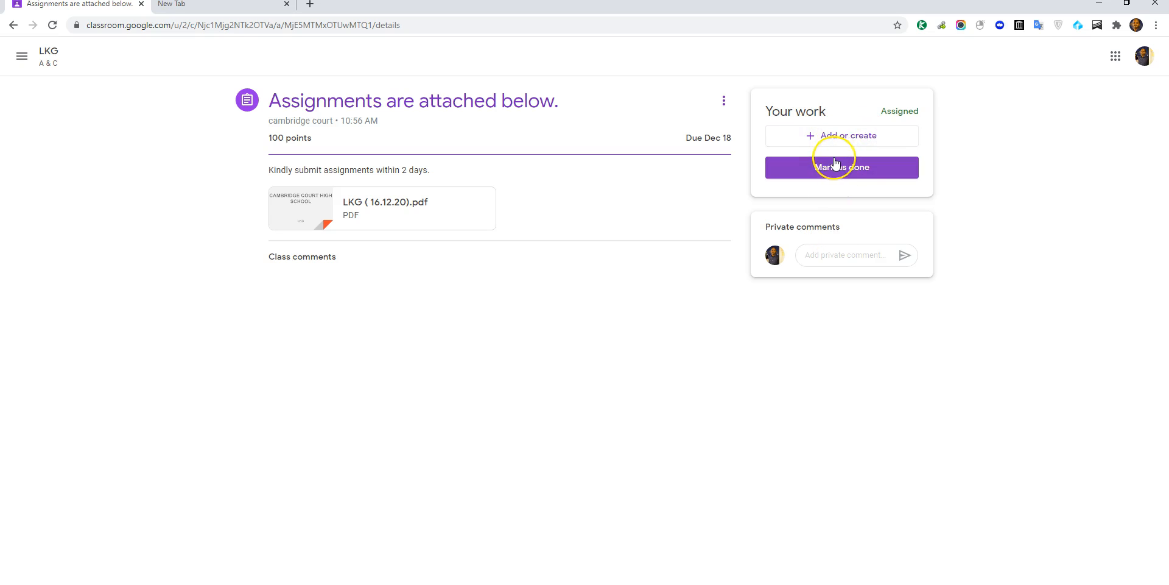
Open the Your work Add or create menu offering Drive, link, file, Docs, Slides, Sheets, Drawings
click(841, 136)
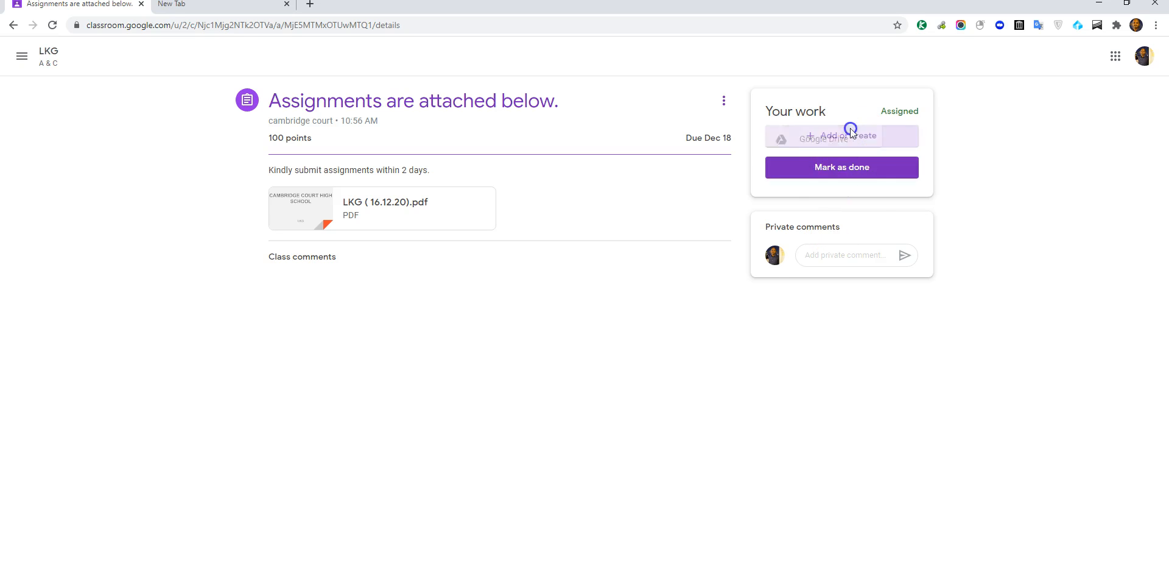
click(841, 136)
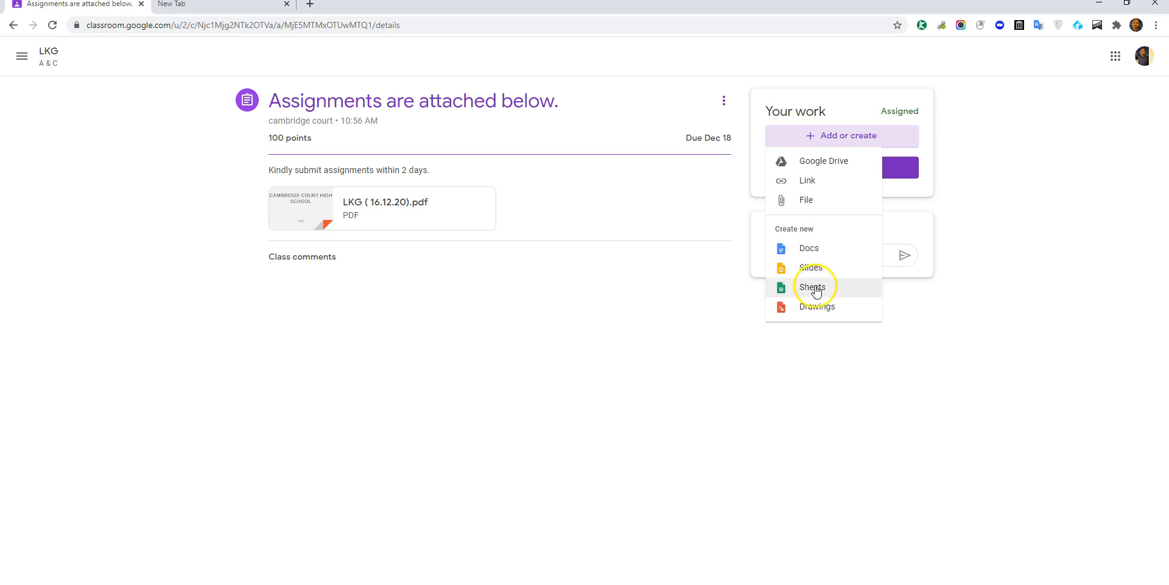